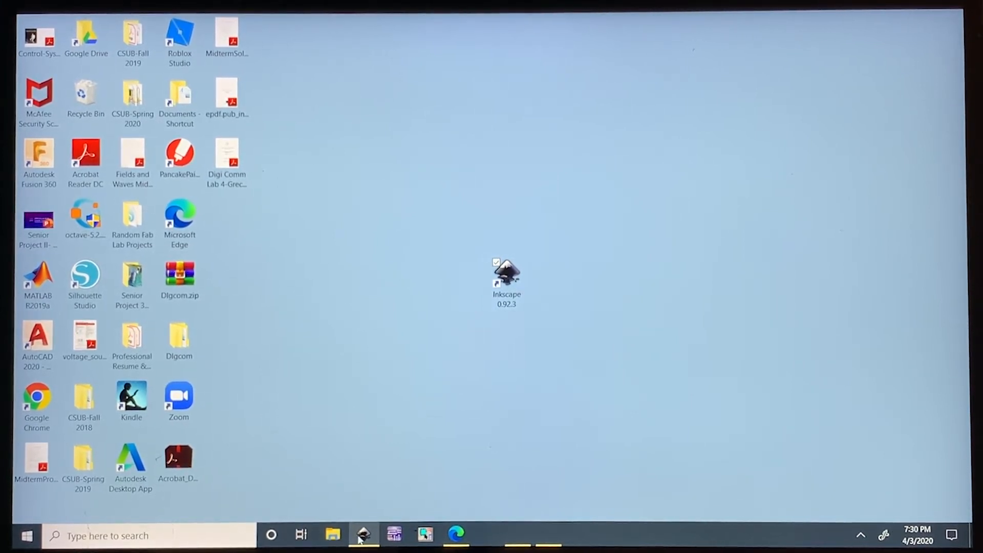
Launch Inkscape 0.92.3 from the desktop shortcut with a new blank document
{"action": "double_click", "coordinate": [505, 276]}
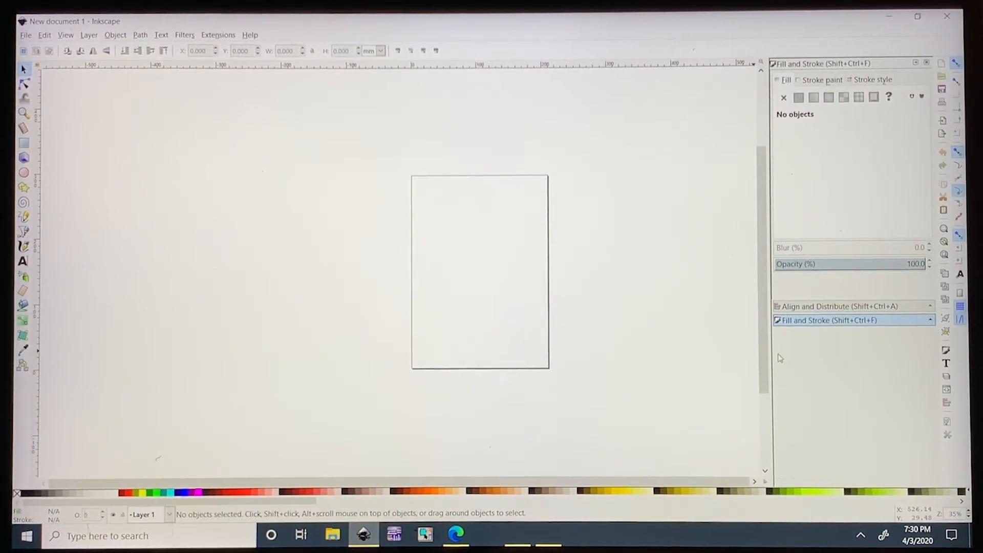
{"action": "mouse_move", "coordinate": [676, 266]}
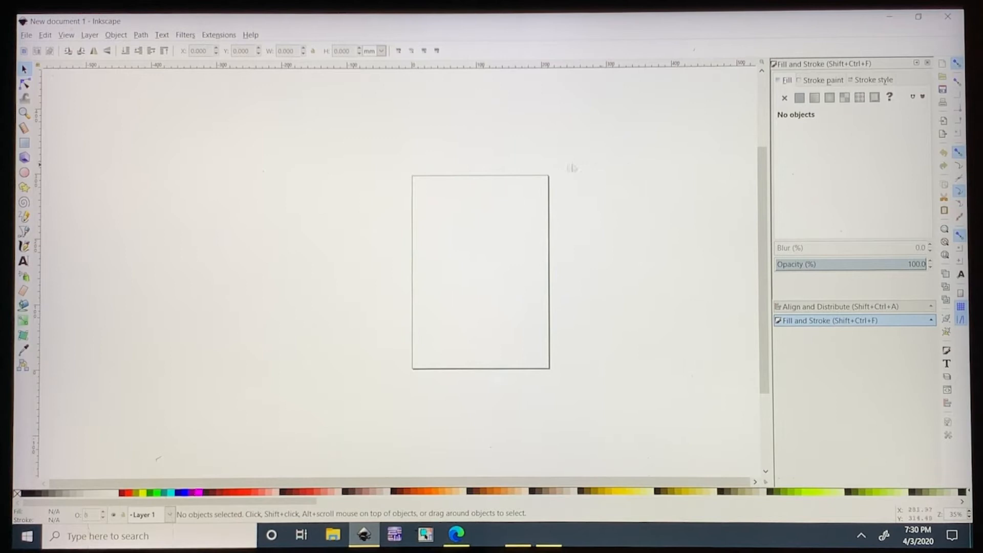
Set the page to a custom 24 × 12 in landscape size with inch units in Document Properties
{"action": "left_click", "coordinate": [25, 34]}
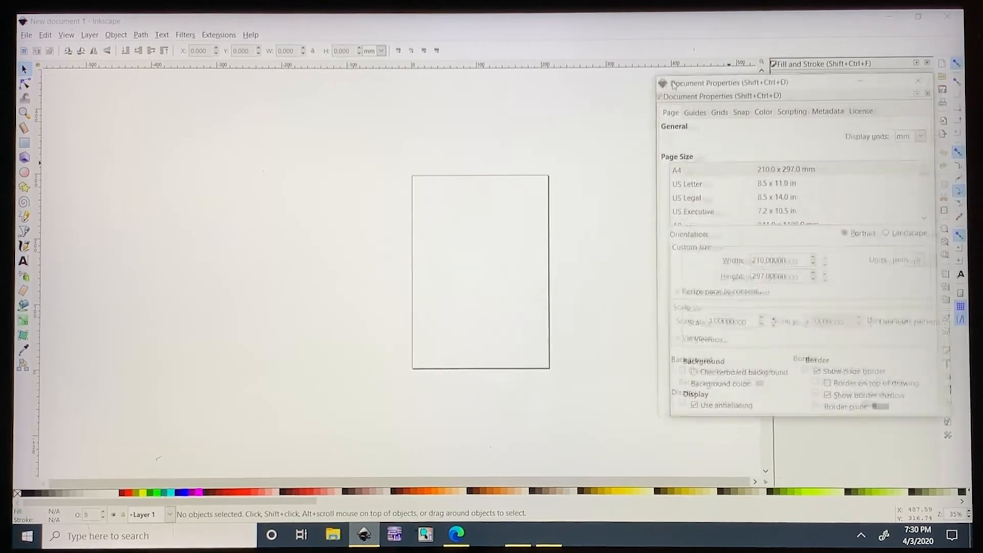
{"action": "left_click", "coordinate": [877, 131]}
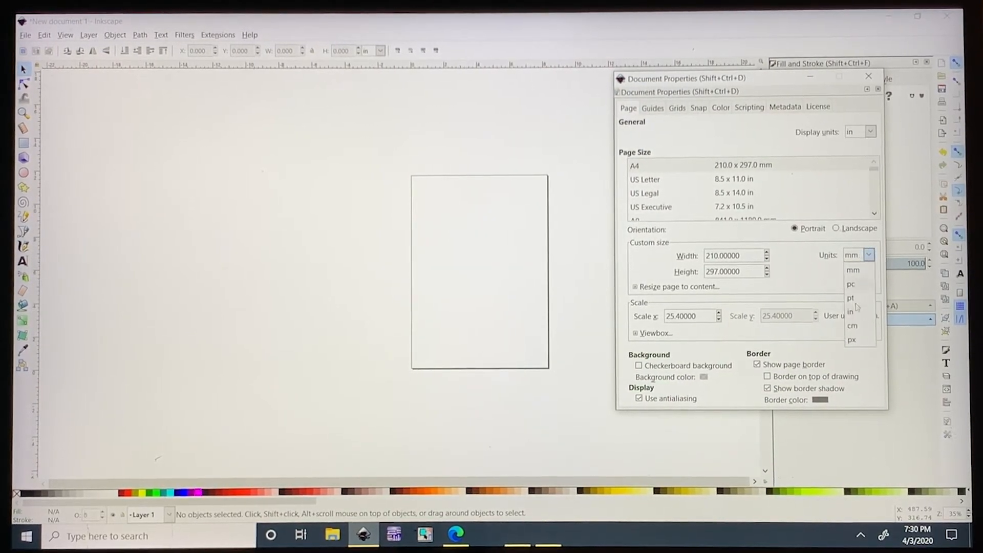
{"action": "left_click", "coordinate": [850, 311]}
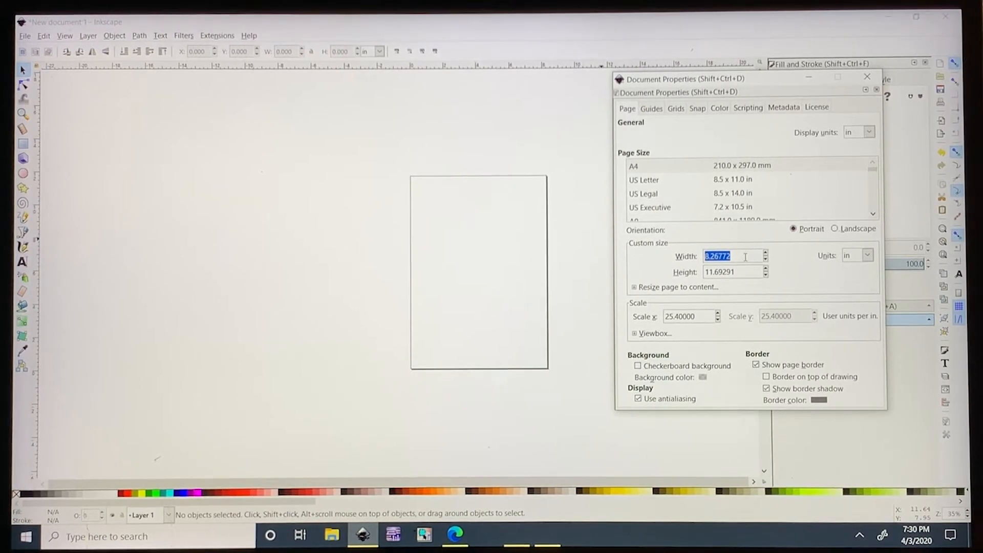
{"action": "type", "text": "24.00000"}
{"action": "left_click", "coordinate": [733, 271]}
{"action": "type", "text": "12.00000"}
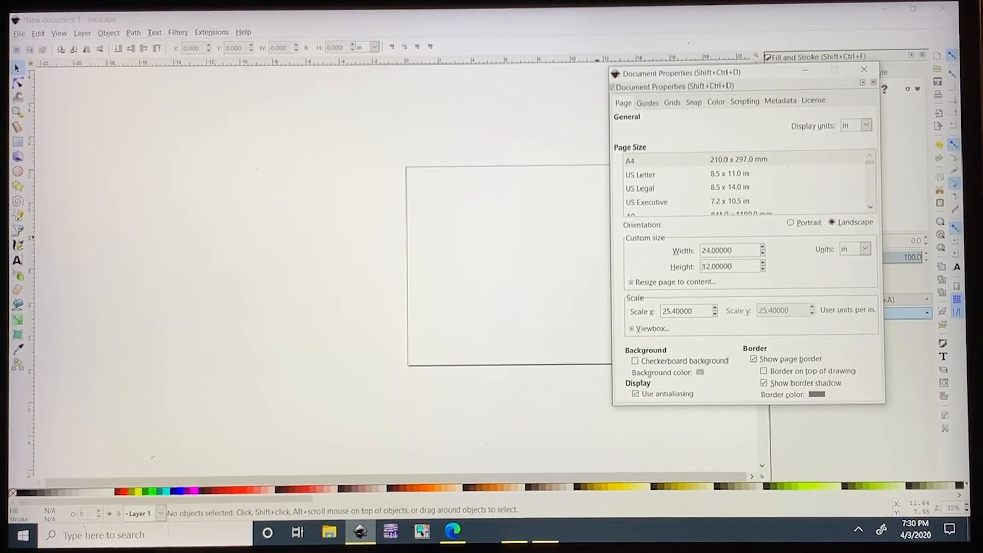
{"action": "left_click", "coordinate": [864, 70]}
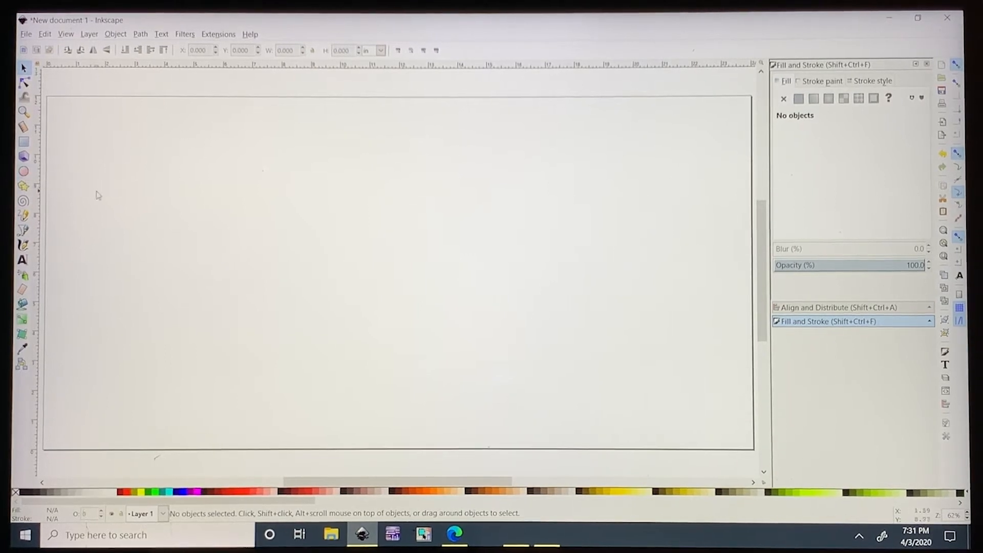
{"action": "mouse_move", "coordinate": [24, 171]}
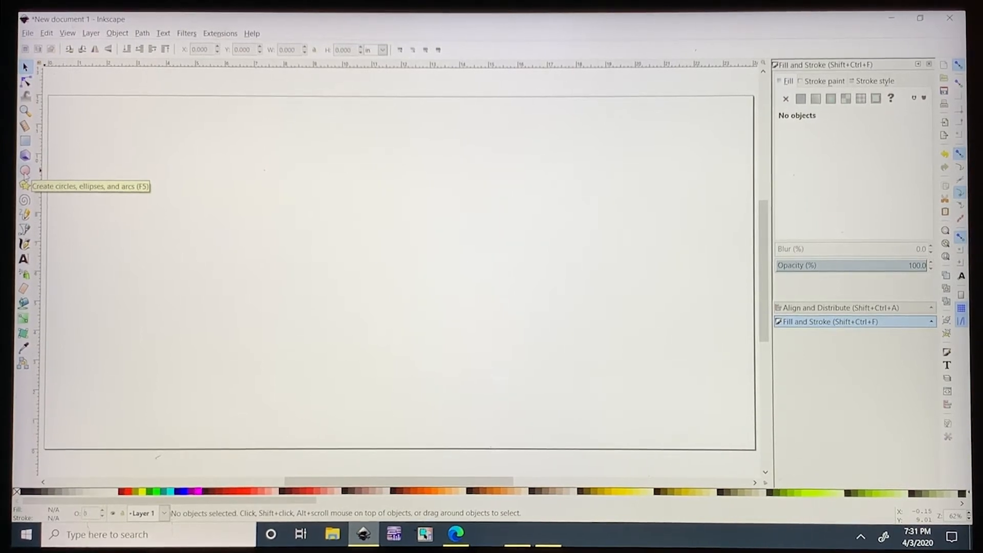
Draw a circle near the top-left with the Ellipse tool and switch to Outline display mode
{"action": "left_click", "coordinate": [25, 170]}
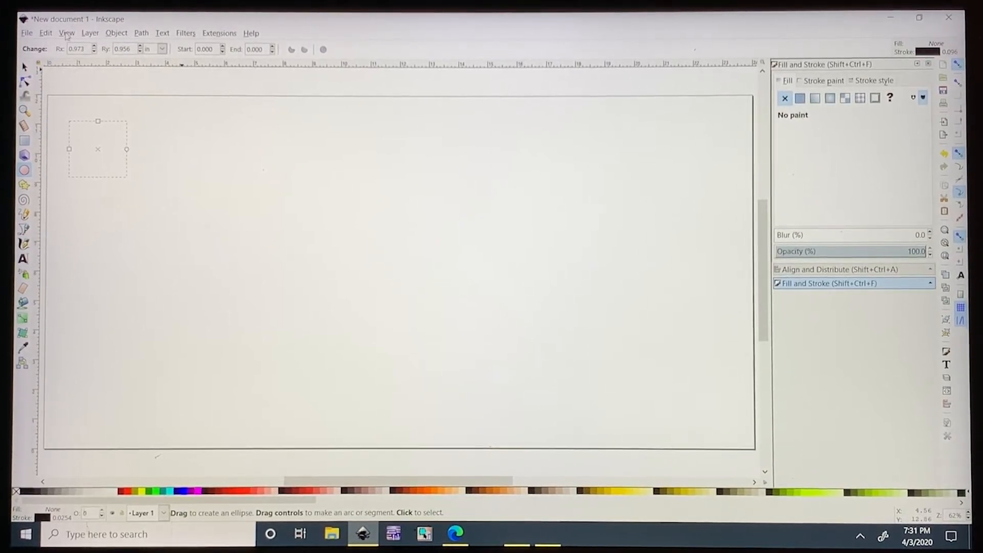
{"action": "left_click", "coordinate": [66, 33]}
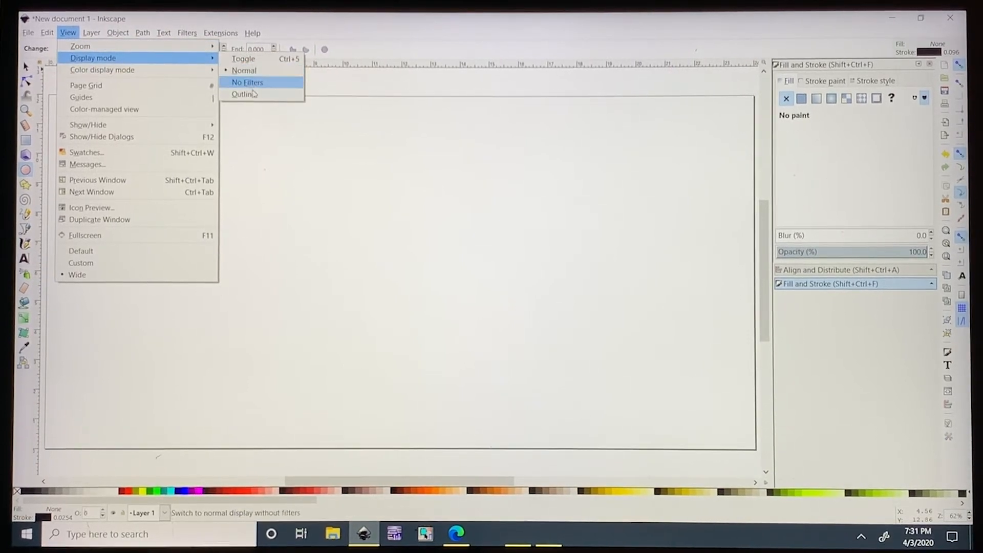
{"action": "left_click", "coordinate": [243, 94]}
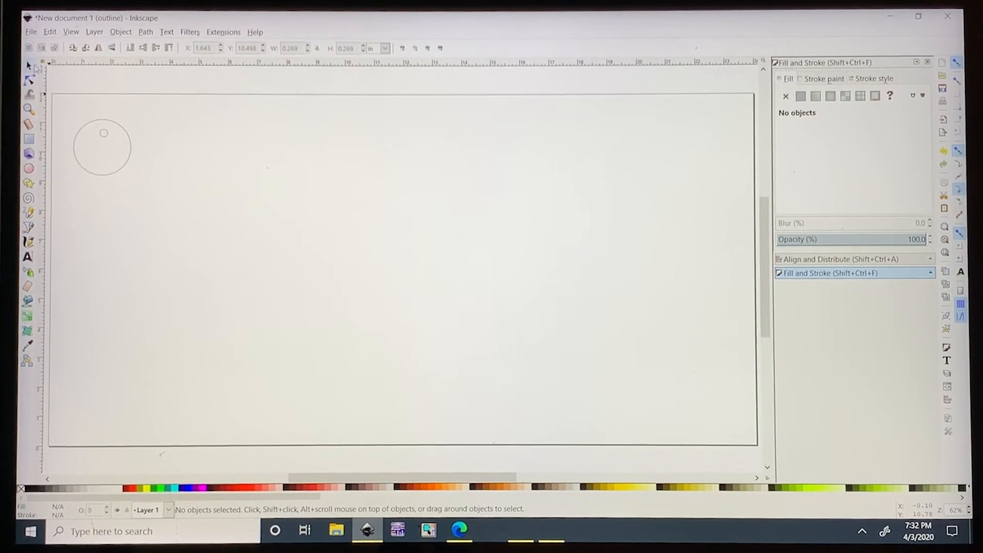
Reposition the small hole circle and pick a spot beside the circles for text
{"action": "left_click", "coordinate": [102, 132]}
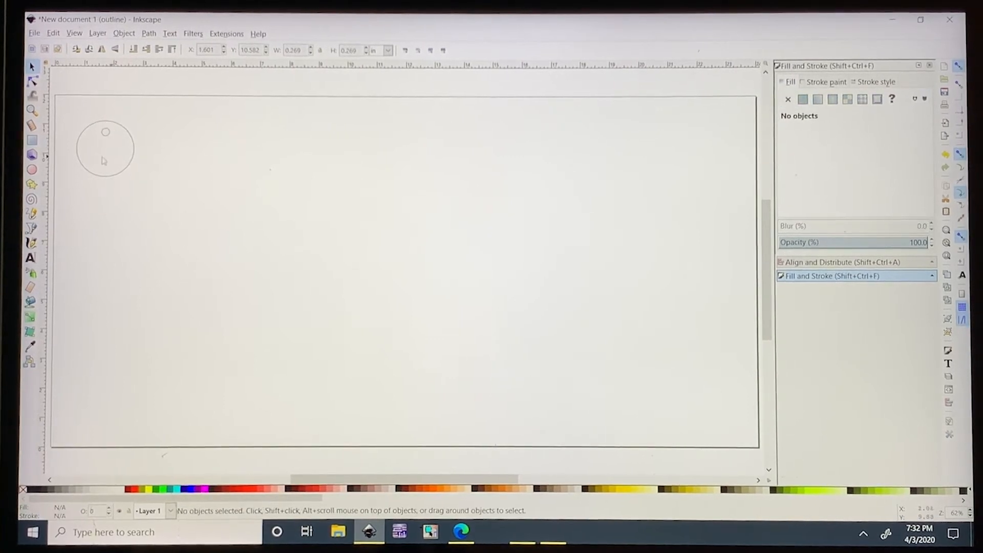
{"action": "mouse_move", "coordinate": [110, 114]}
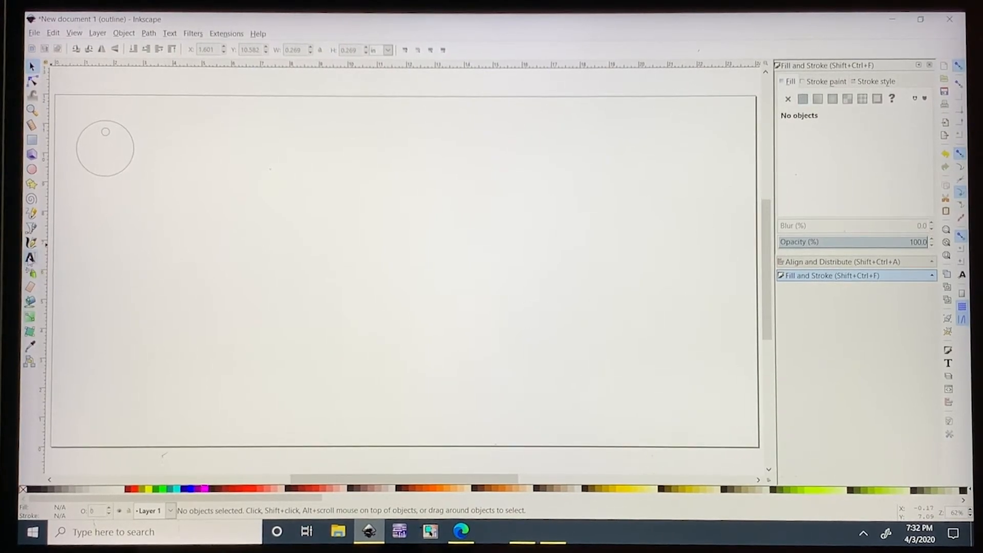
{"action": "left_click", "coordinate": [31, 258]}
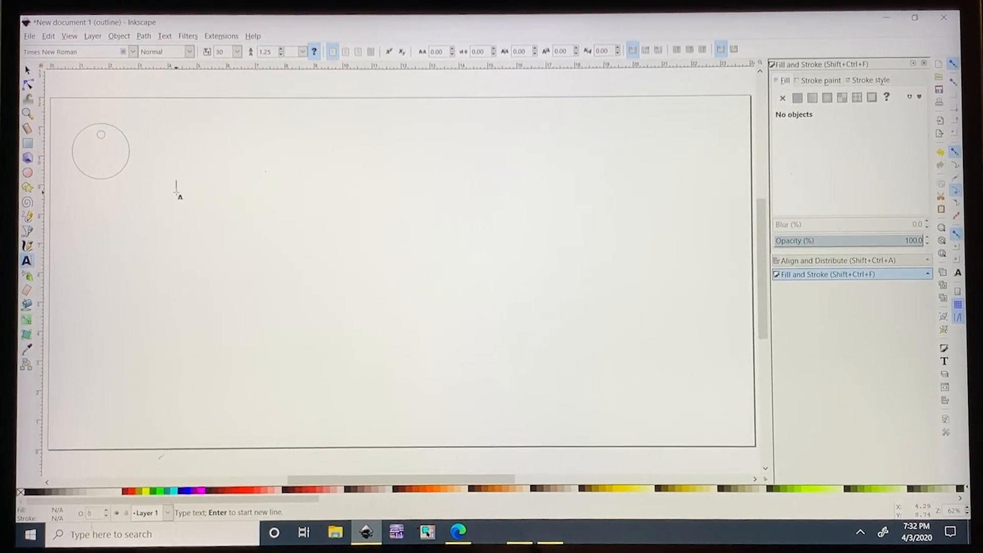
Add the text 'Grace' to the drawing
{"action": "type", "text": "G"}
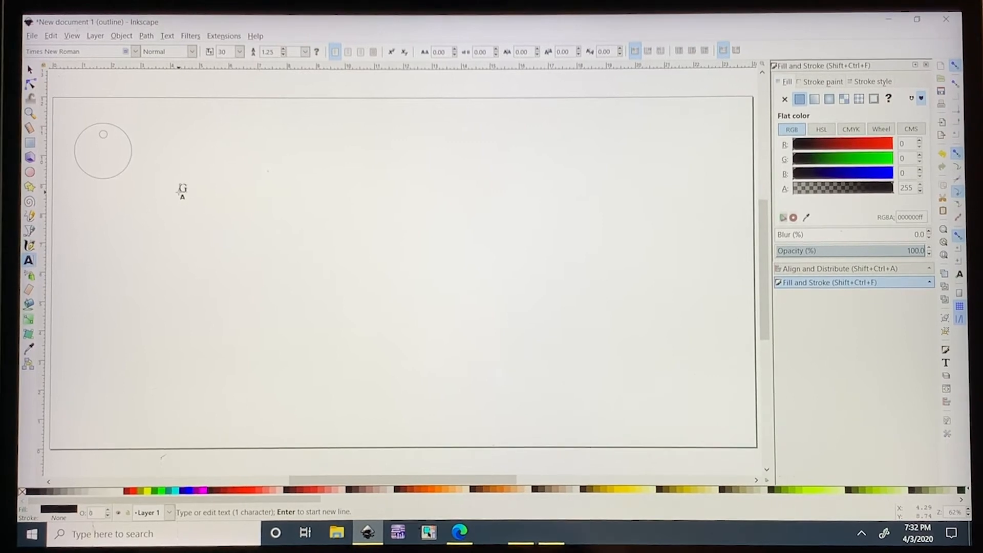
{"action": "type", "text": "race"}
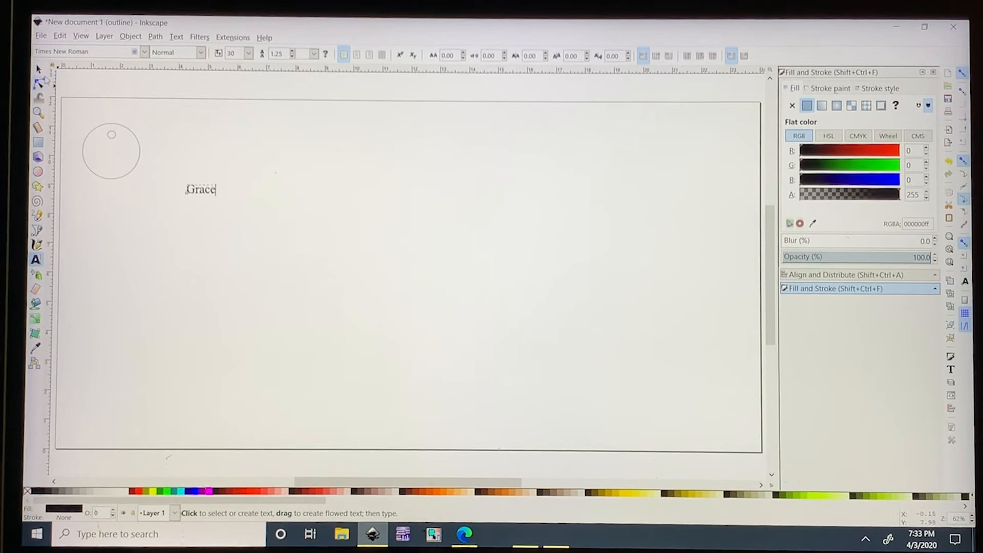
{"action": "left_click", "coordinate": [37, 68]}
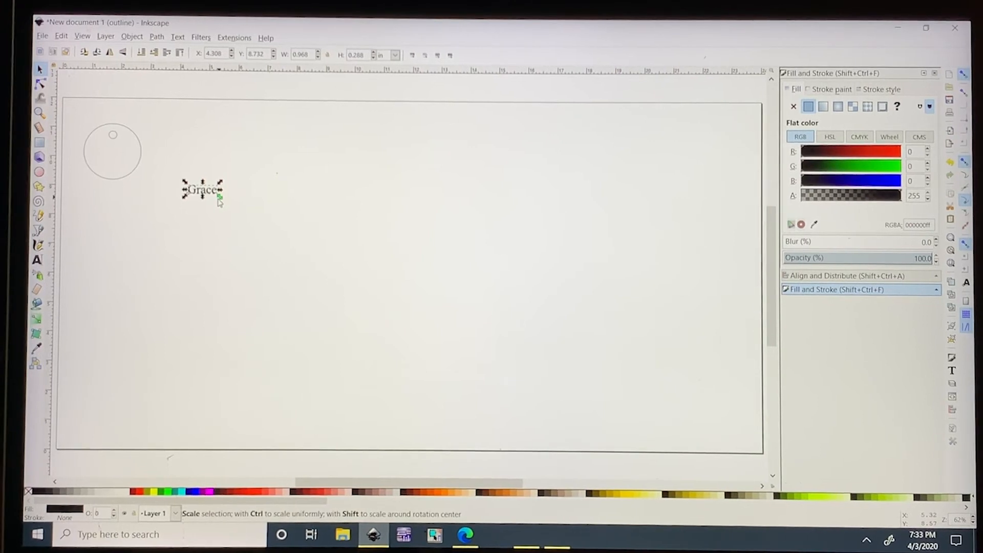
Move and scale the Grace text to sit centred inside the large circle below the hole
{"action": "left_click", "coordinate": [203, 189]}
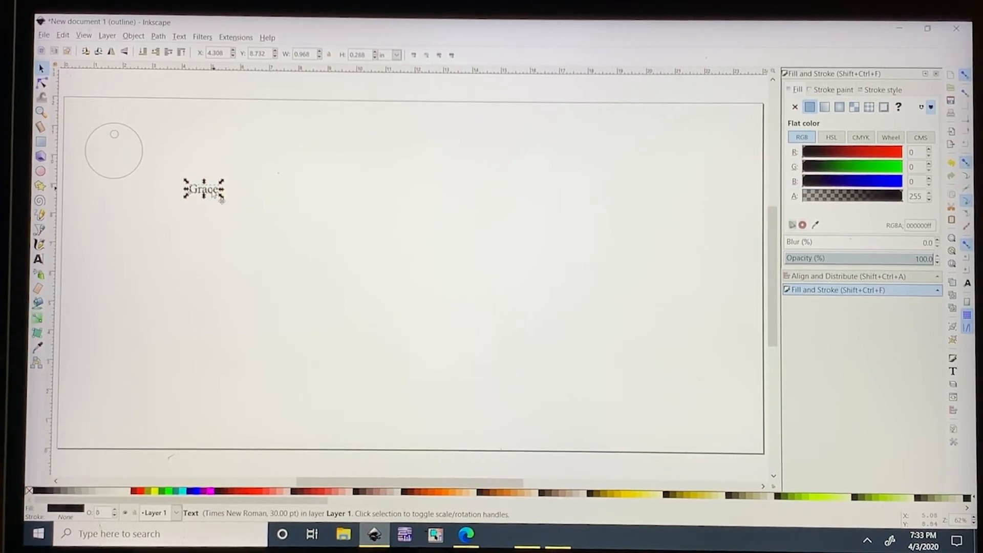
{"action": "left_click_drag", "start_coordinate": [203, 189], "coordinate": [114, 158]}
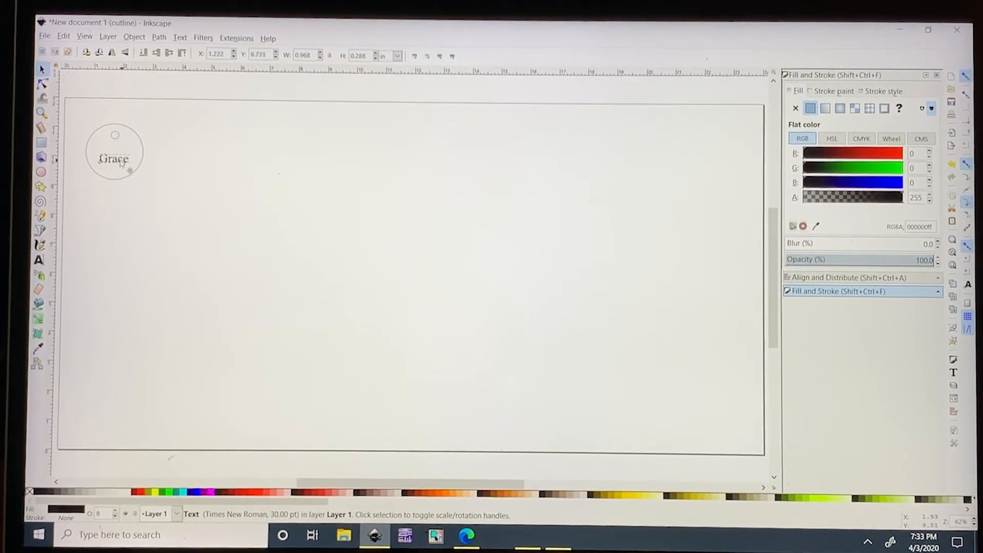
{"action": "left_click", "coordinate": [114, 158]}
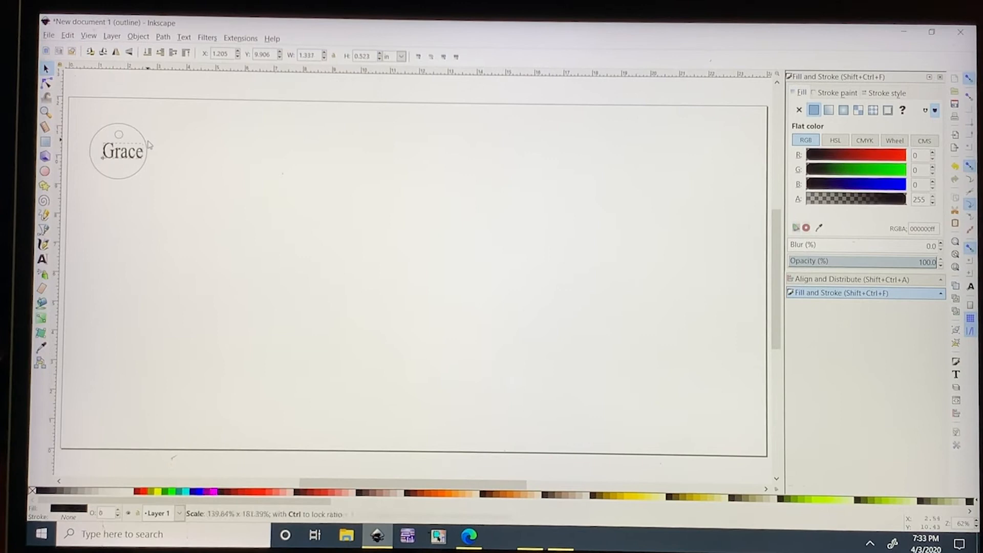
{"action": "left_click", "coordinate": [118, 153]}
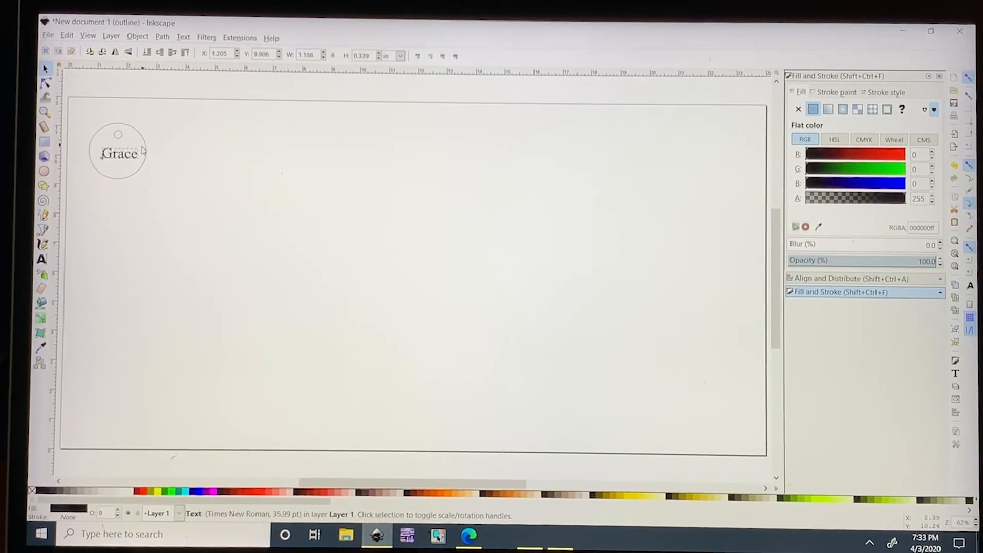
{"action": "left_click", "coordinate": [118, 152]}
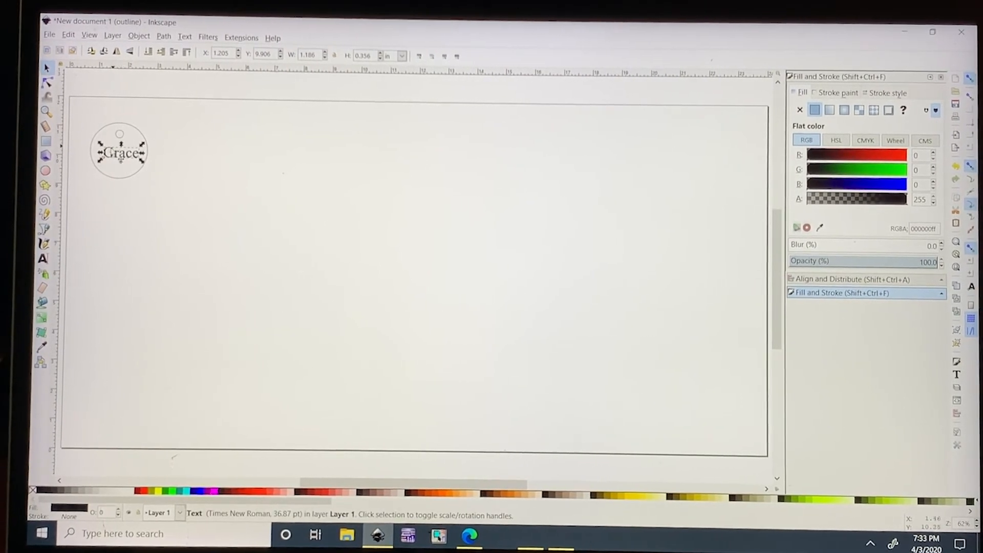
{"action": "left_click", "coordinate": [316, 260]}
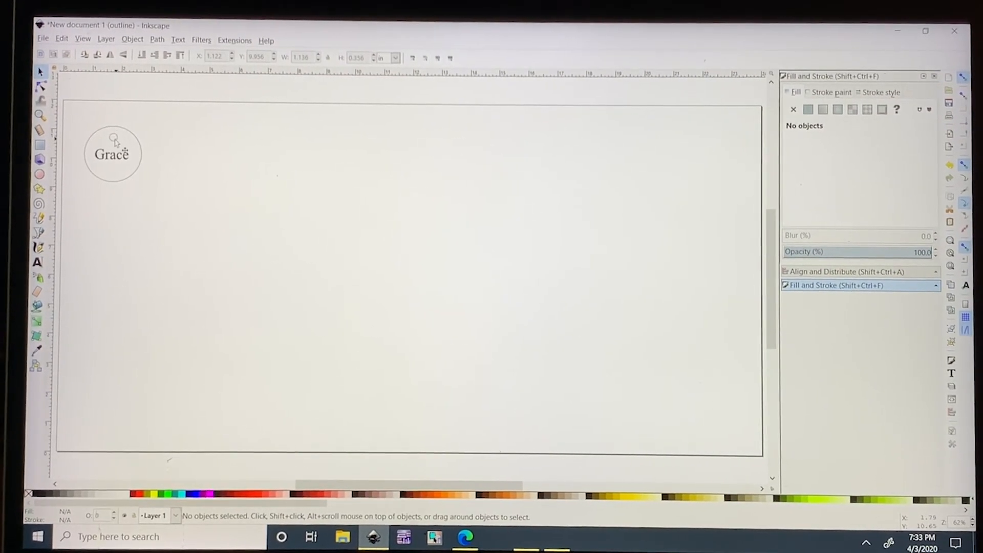
Set the small hole circle's stroke width to 0.001 in via Fill and Stroke, then select the outer circle
{"action": "left_click", "coordinate": [113, 138]}
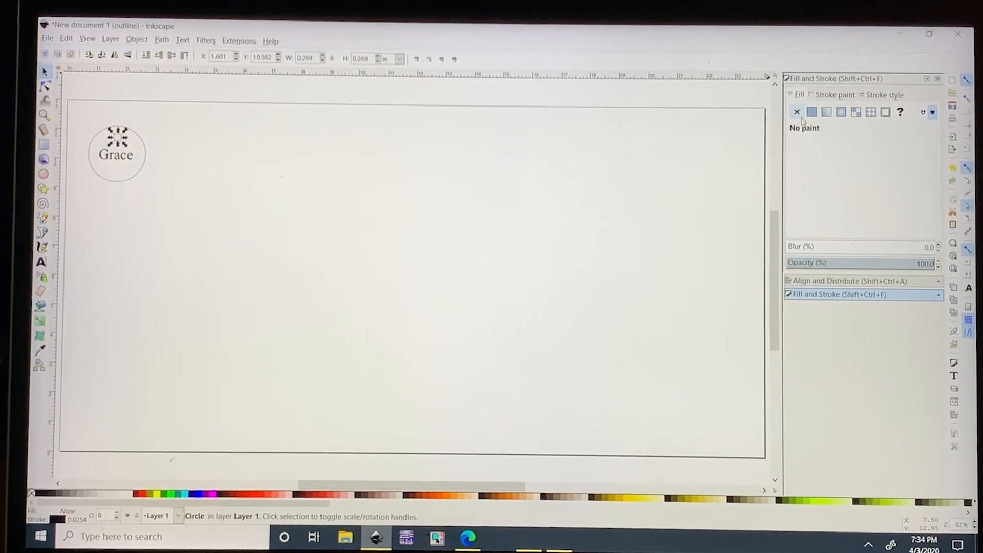
{"action": "left_click", "coordinate": [884, 95]}
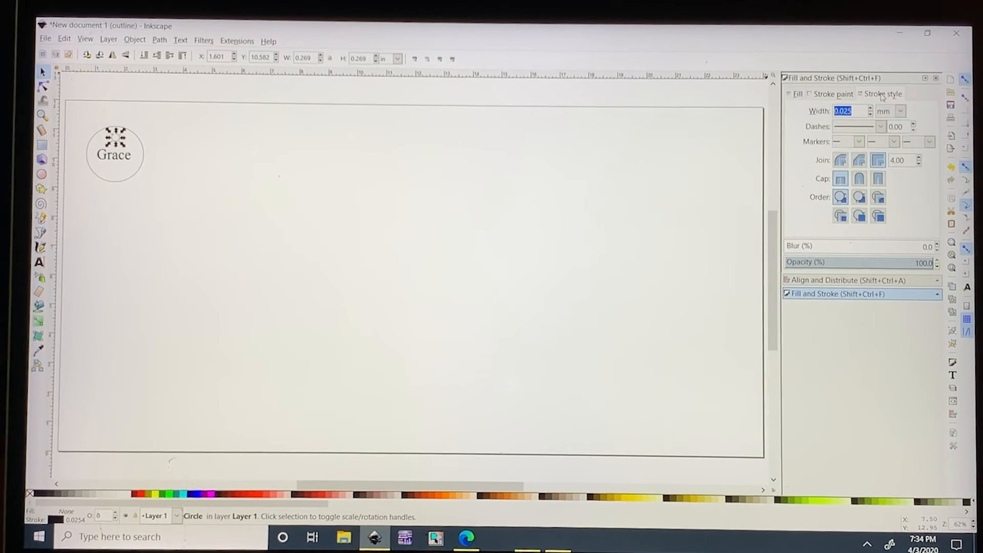
{"action": "left_click", "coordinate": [900, 112]}
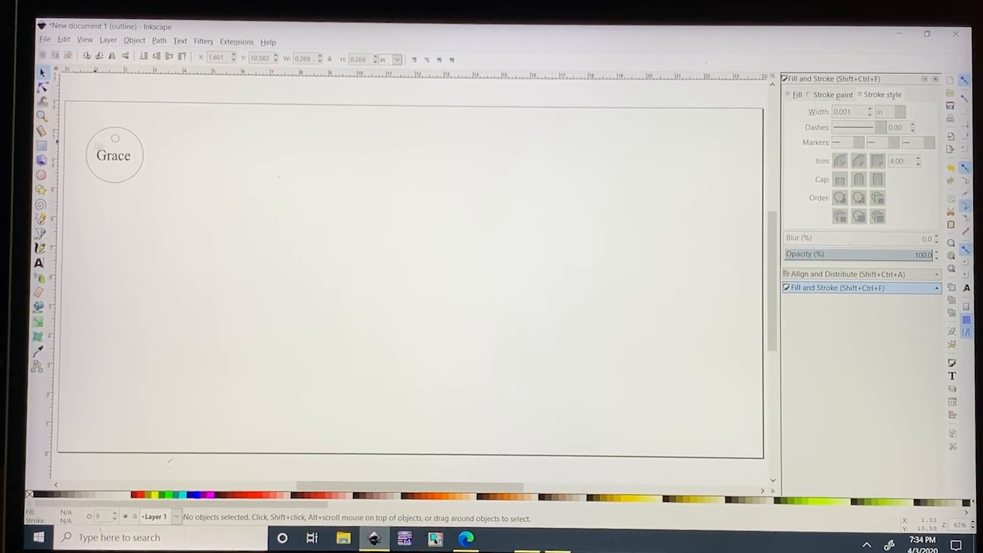
{"action": "left_click", "coordinate": [114, 155]}
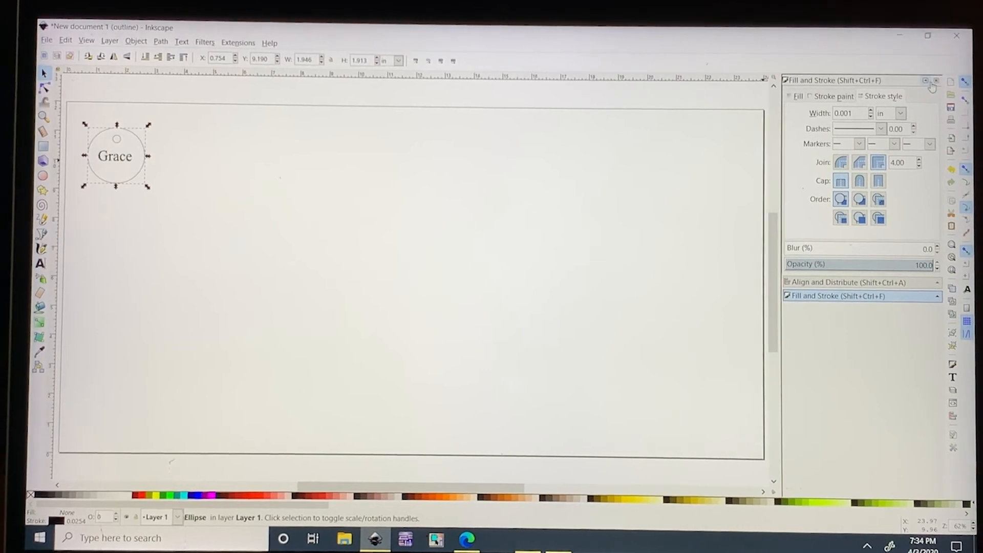
{"action": "left_click", "coordinate": [934, 80]}
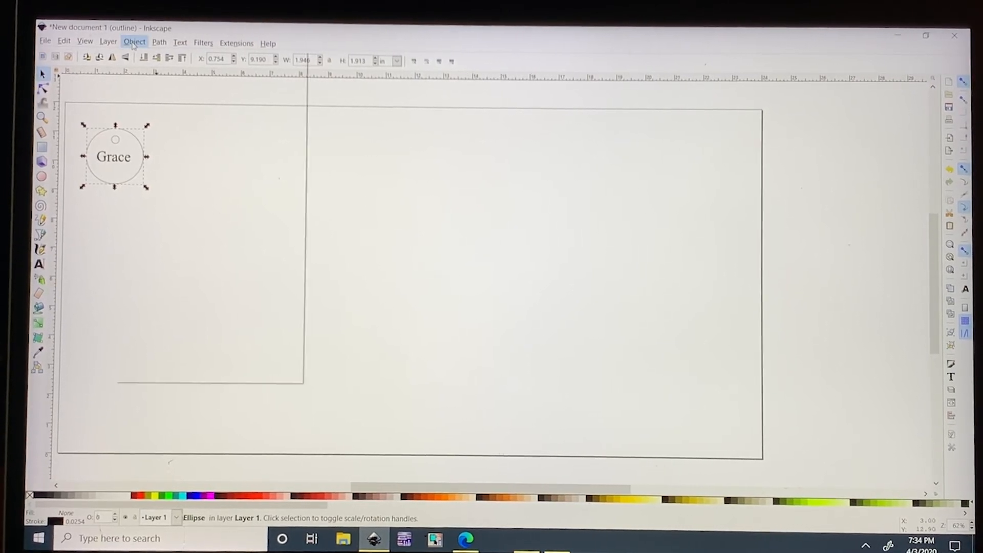
{"action": "left_click", "coordinate": [134, 42]}
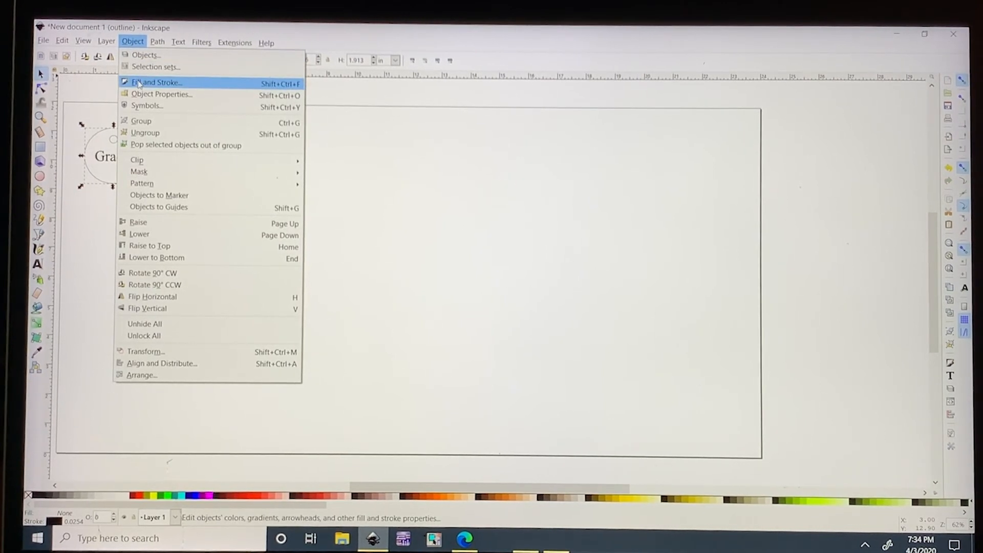
{"action": "left_click", "coordinate": [156, 82]}
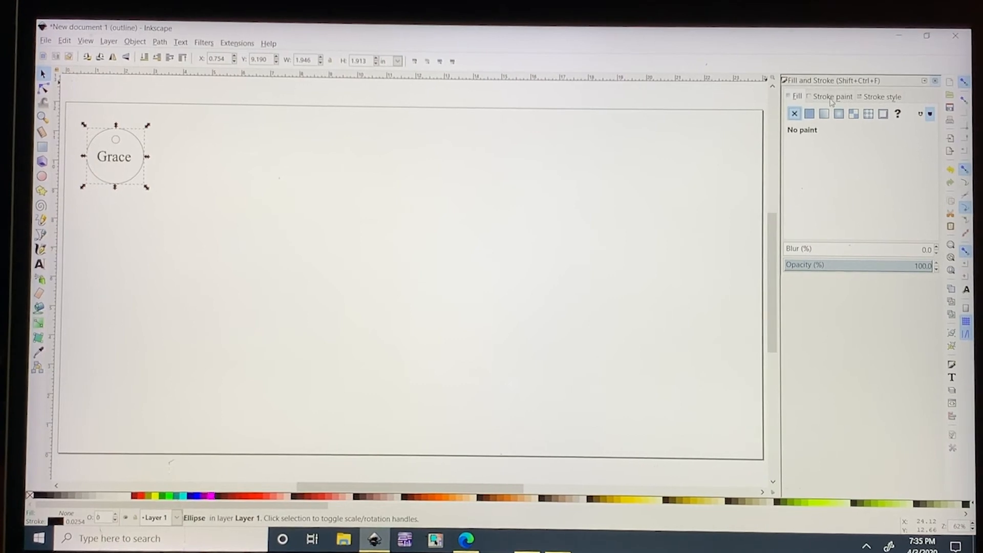
{"action": "left_click", "coordinate": [809, 113]}
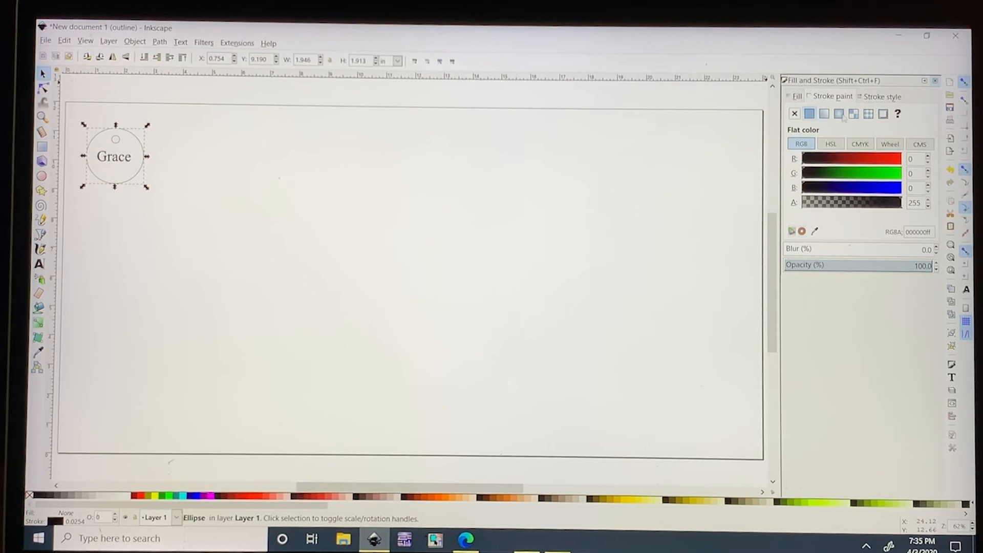
{"action": "left_click", "coordinate": [881, 96]}
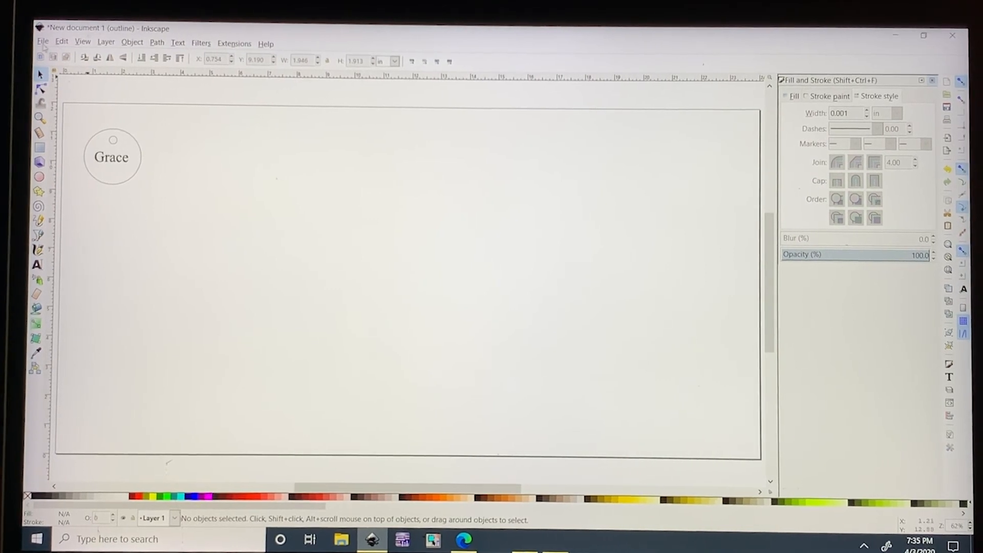
Save a copy to the Desktop as grace.pdf in Portable Document Format, accepting the PDF options
{"action": "left_click", "coordinate": [43, 42]}
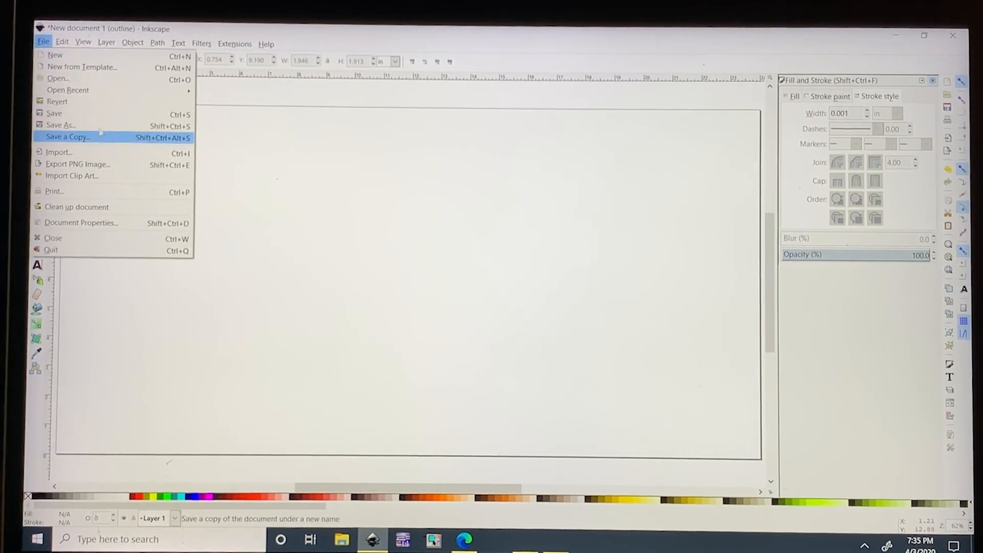
{"action": "left_click", "coordinate": [67, 137]}
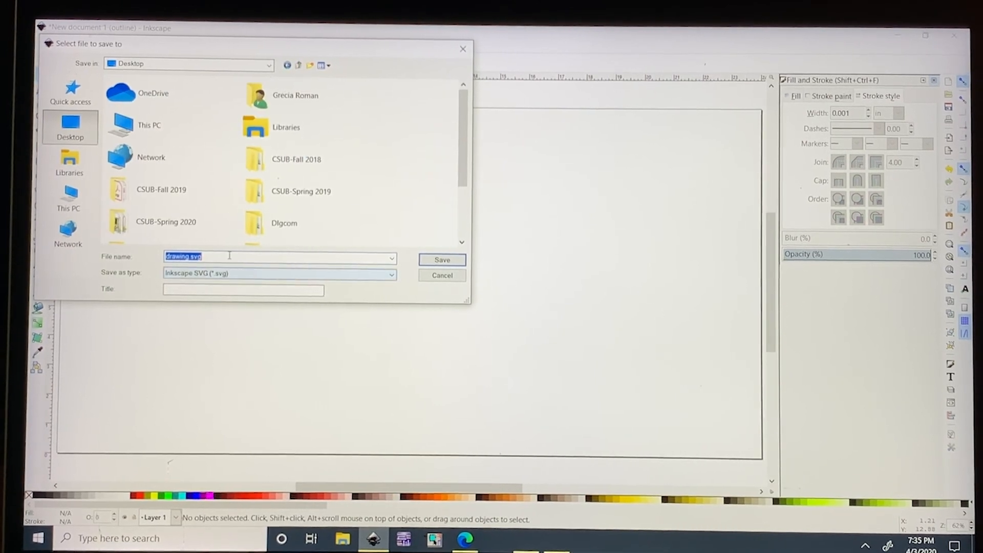
{"action": "type", "text": "g"}
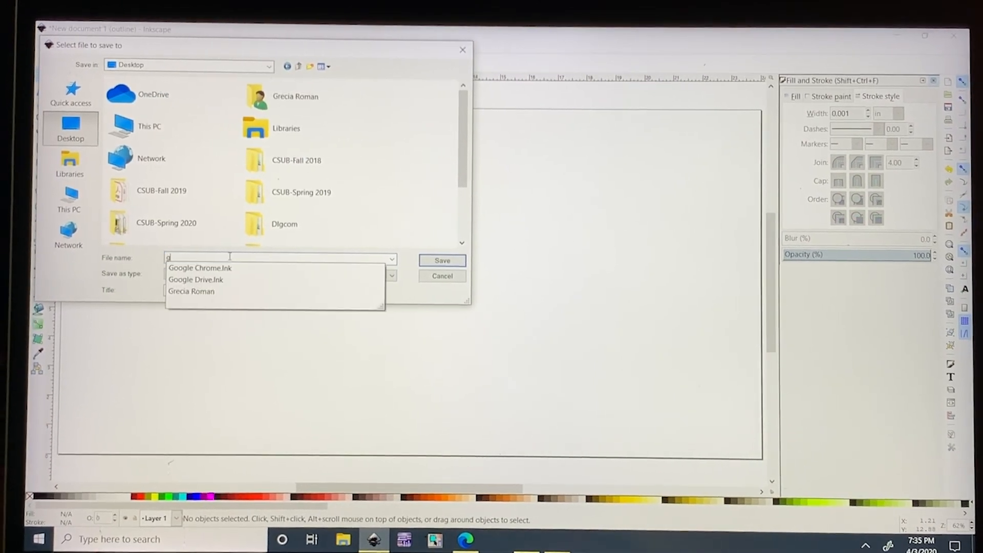
{"action": "type", "text": "race"}
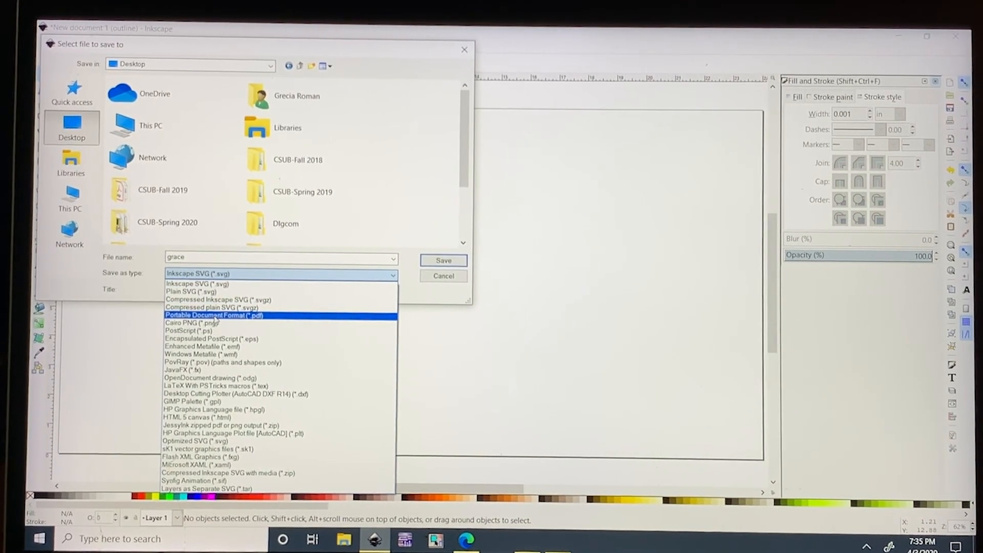
{"action": "left_click", "coordinate": [214, 316]}
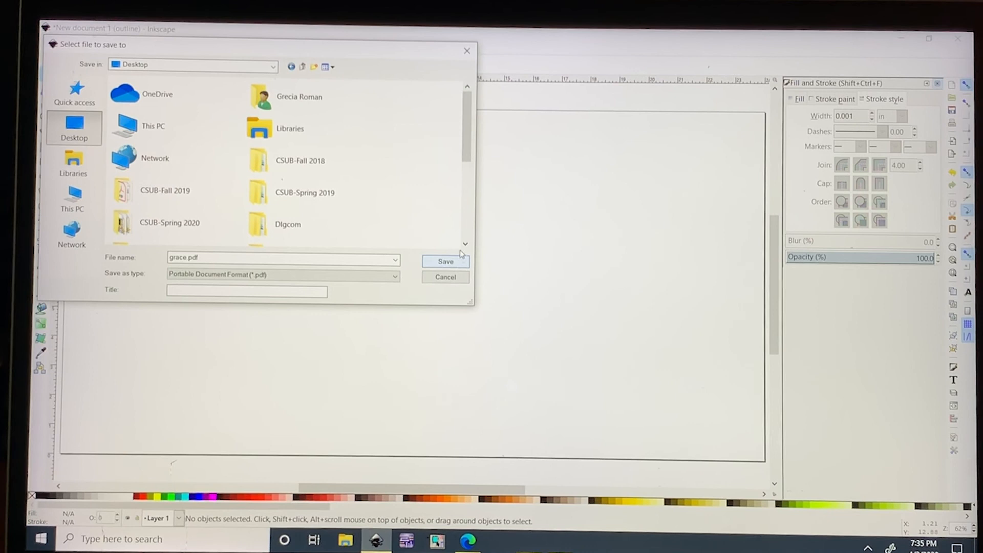
{"action": "left_click", "coordinate": [446, 261]}
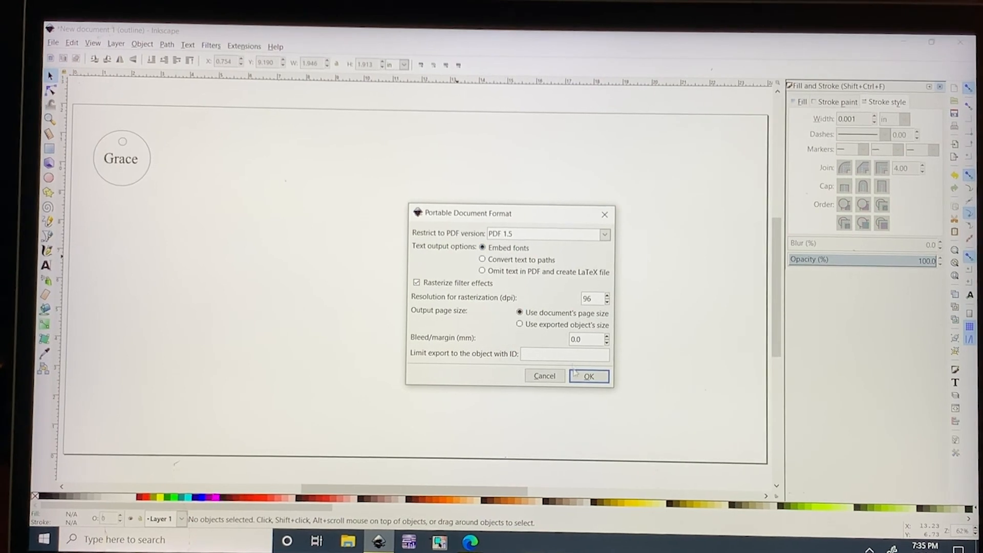
{"action": "left_click", "coordinate": [588, 376]}
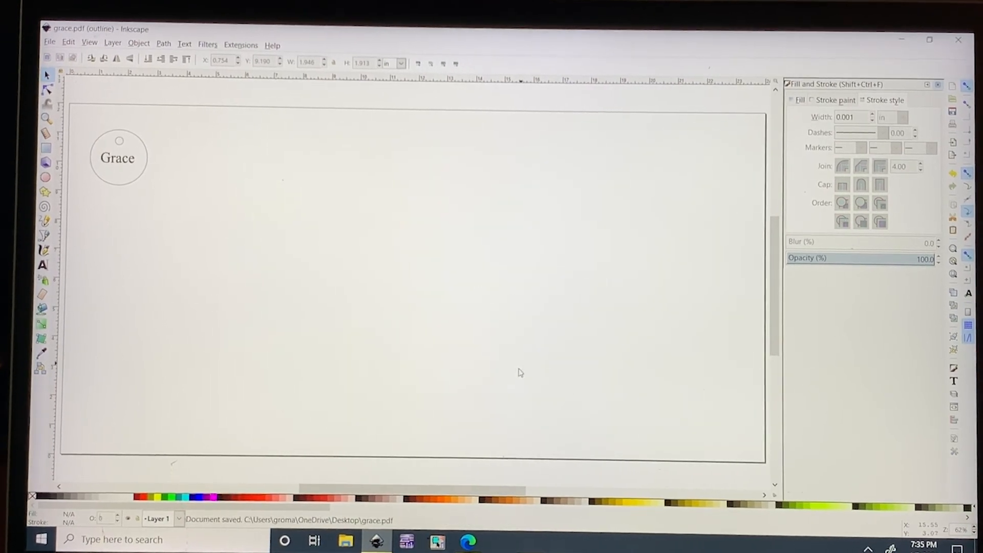